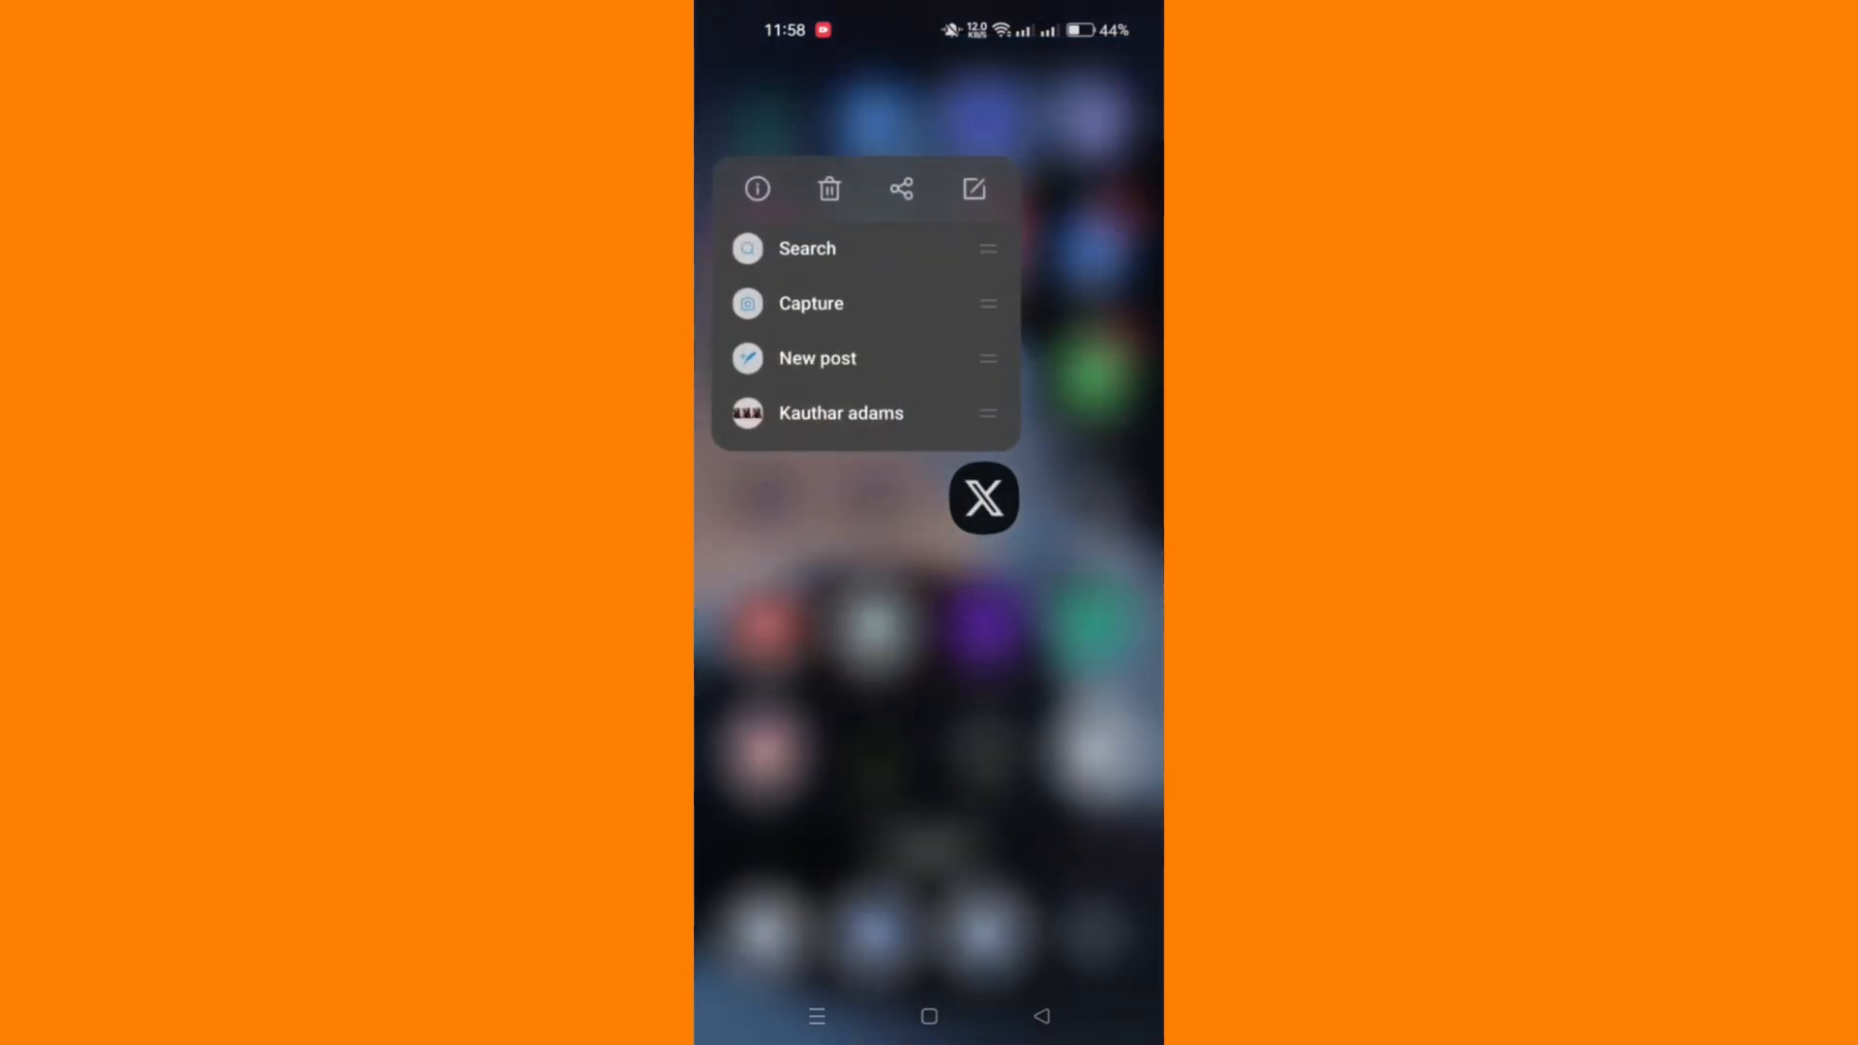
# Show the X app's storage usage details (224 MB cache, 251 MB data)
pyautogui.click(756, 188)
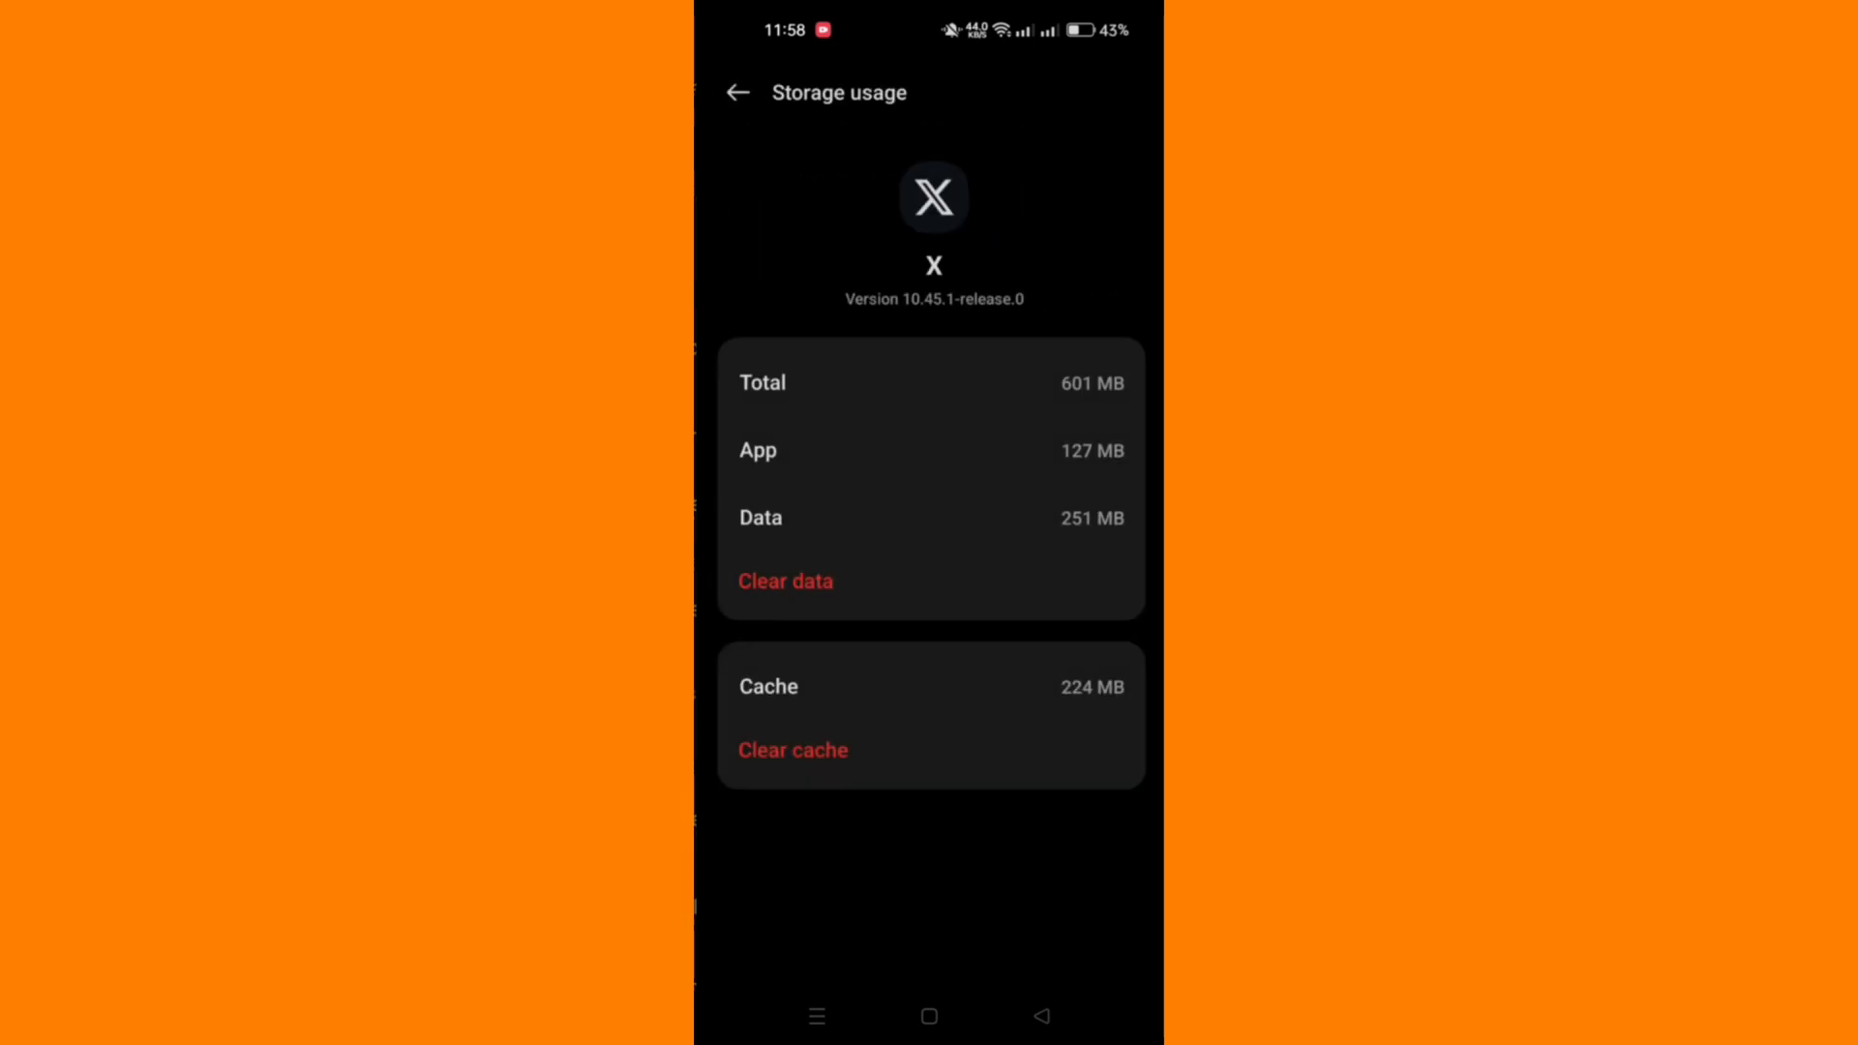
# Clear the X app's cached data and go back to the home screen
pyautogui.click(791, 749)
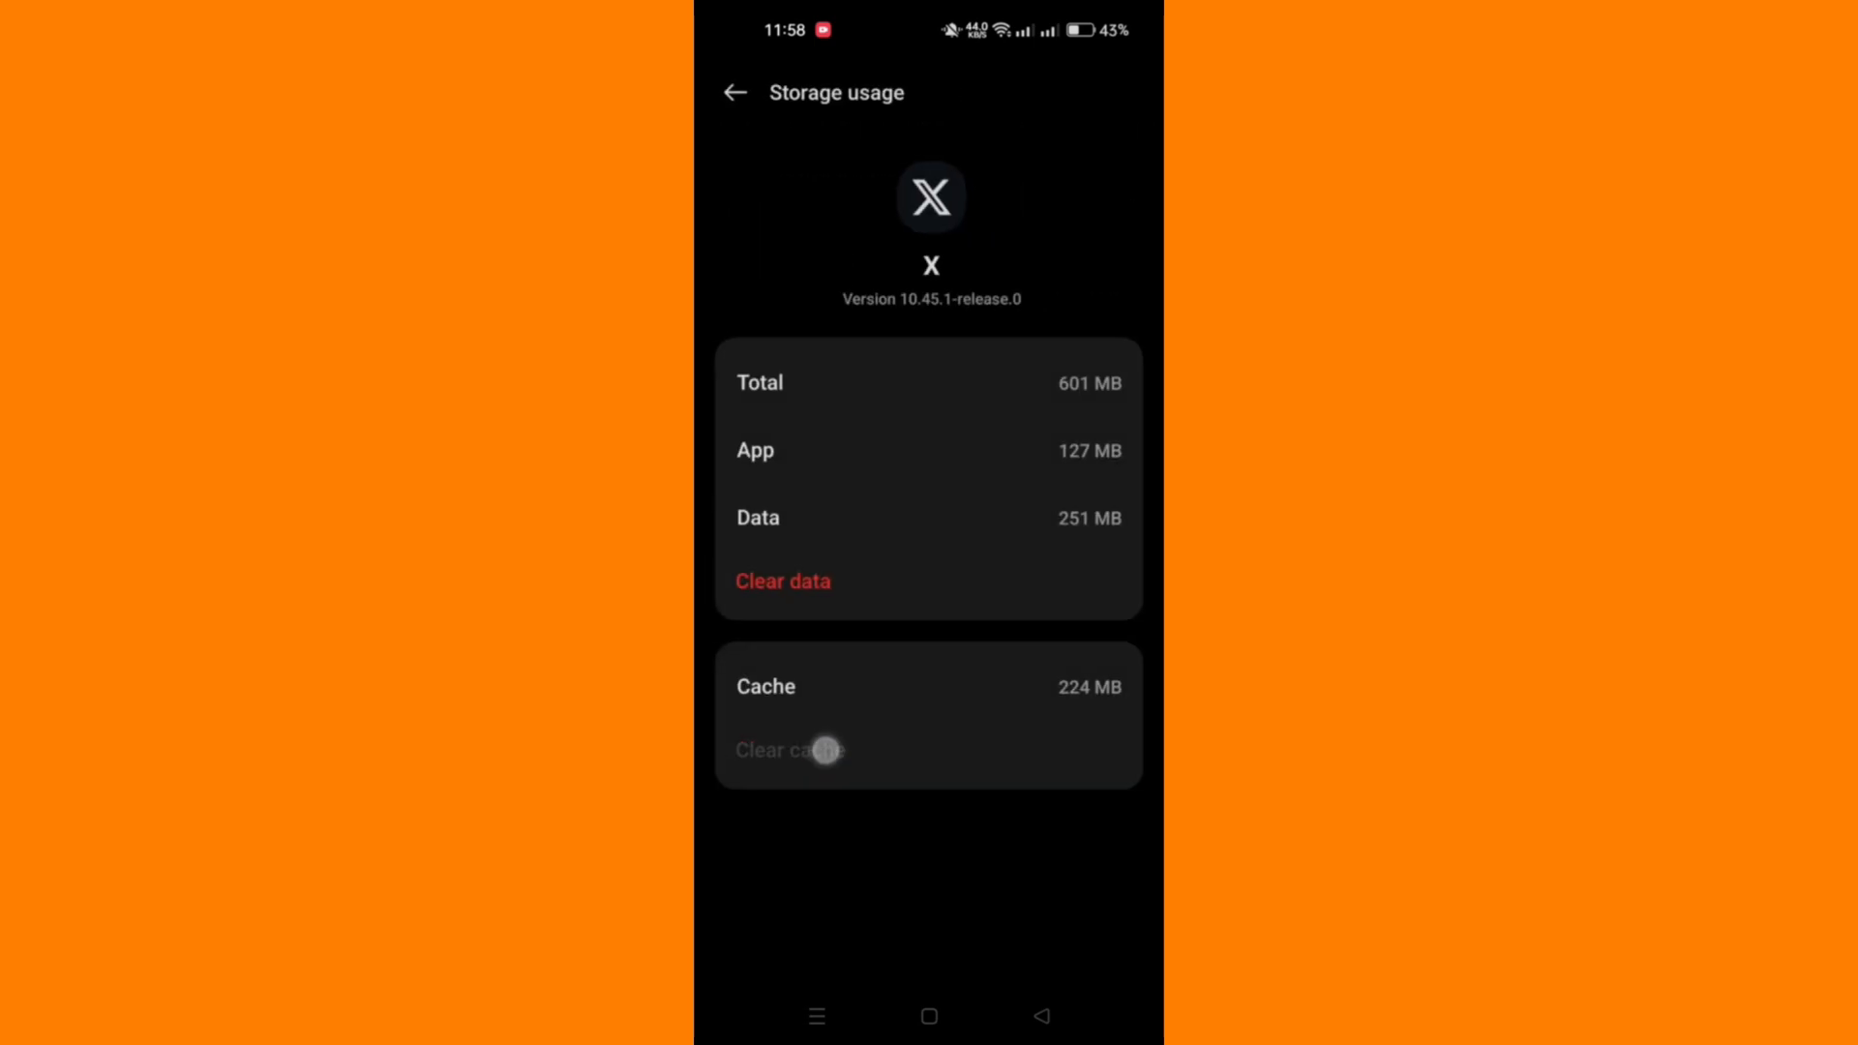
pyautogui.click(789, 749)
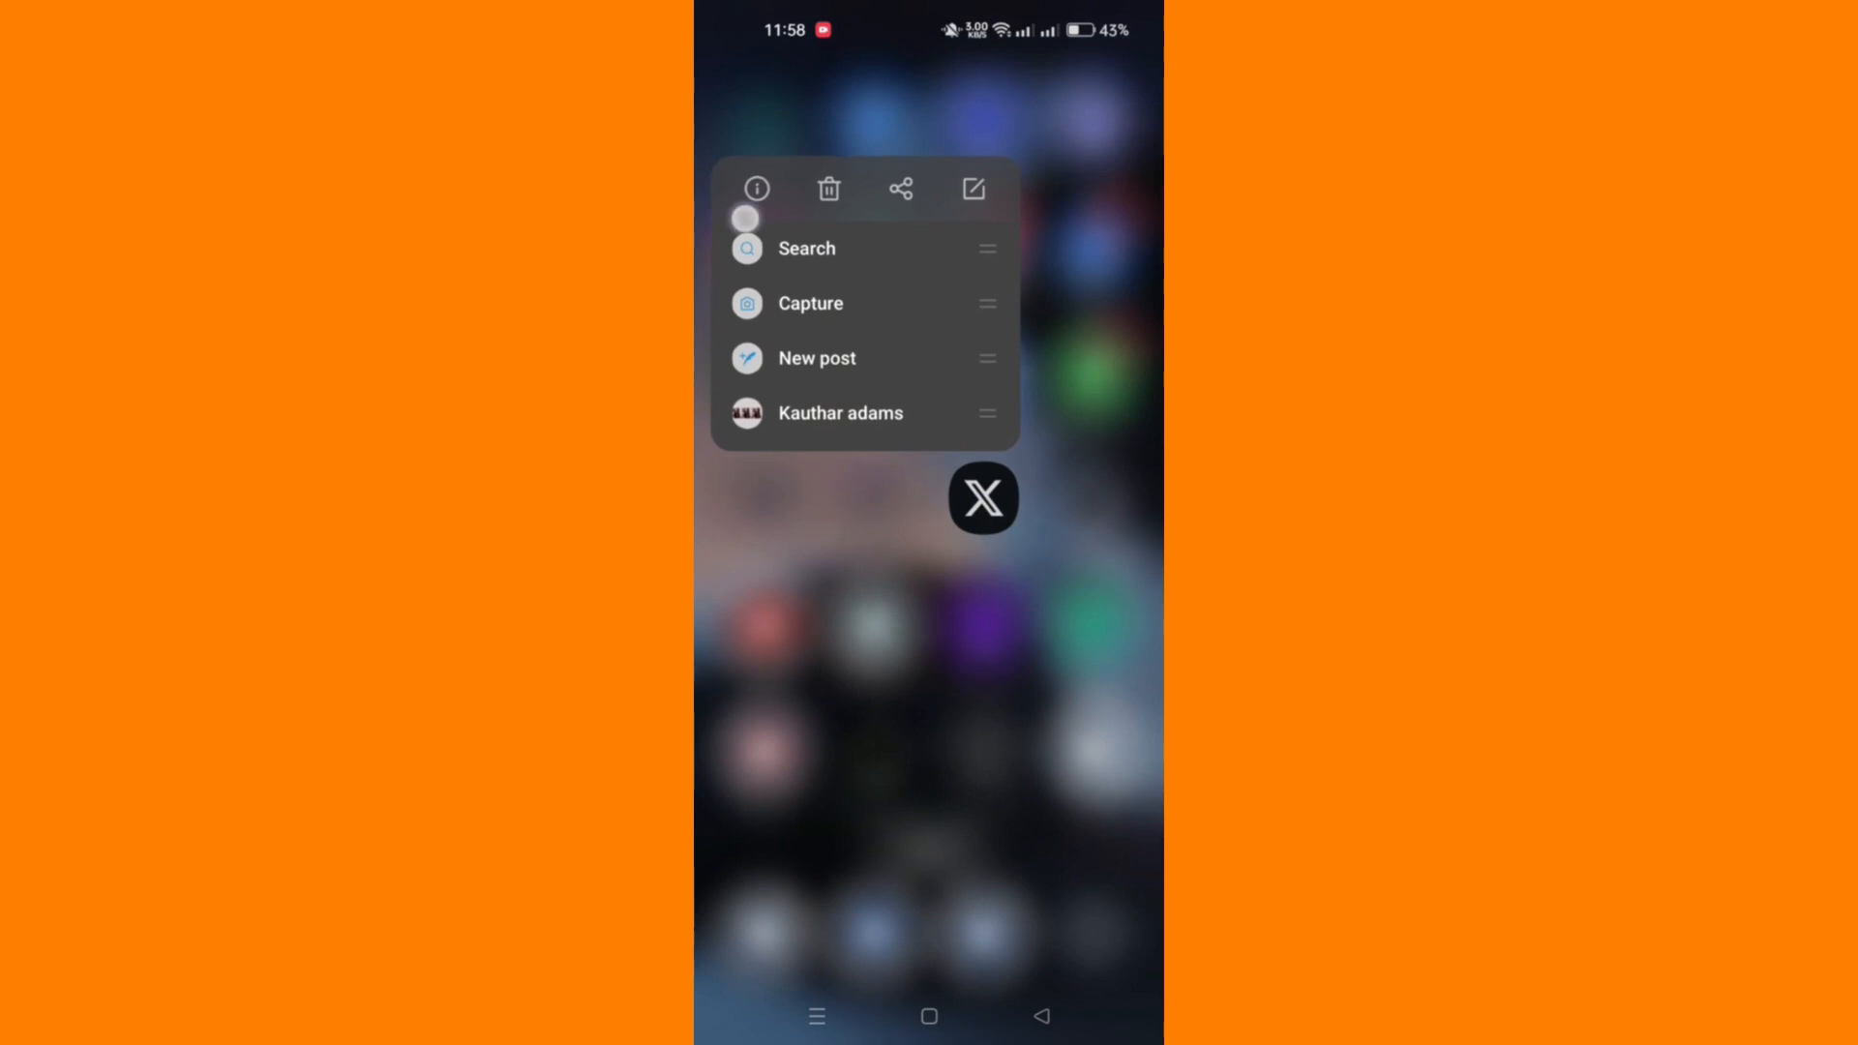
# Bring up the X app's details page again to force-stop it
pyautogui.click(754, 187)
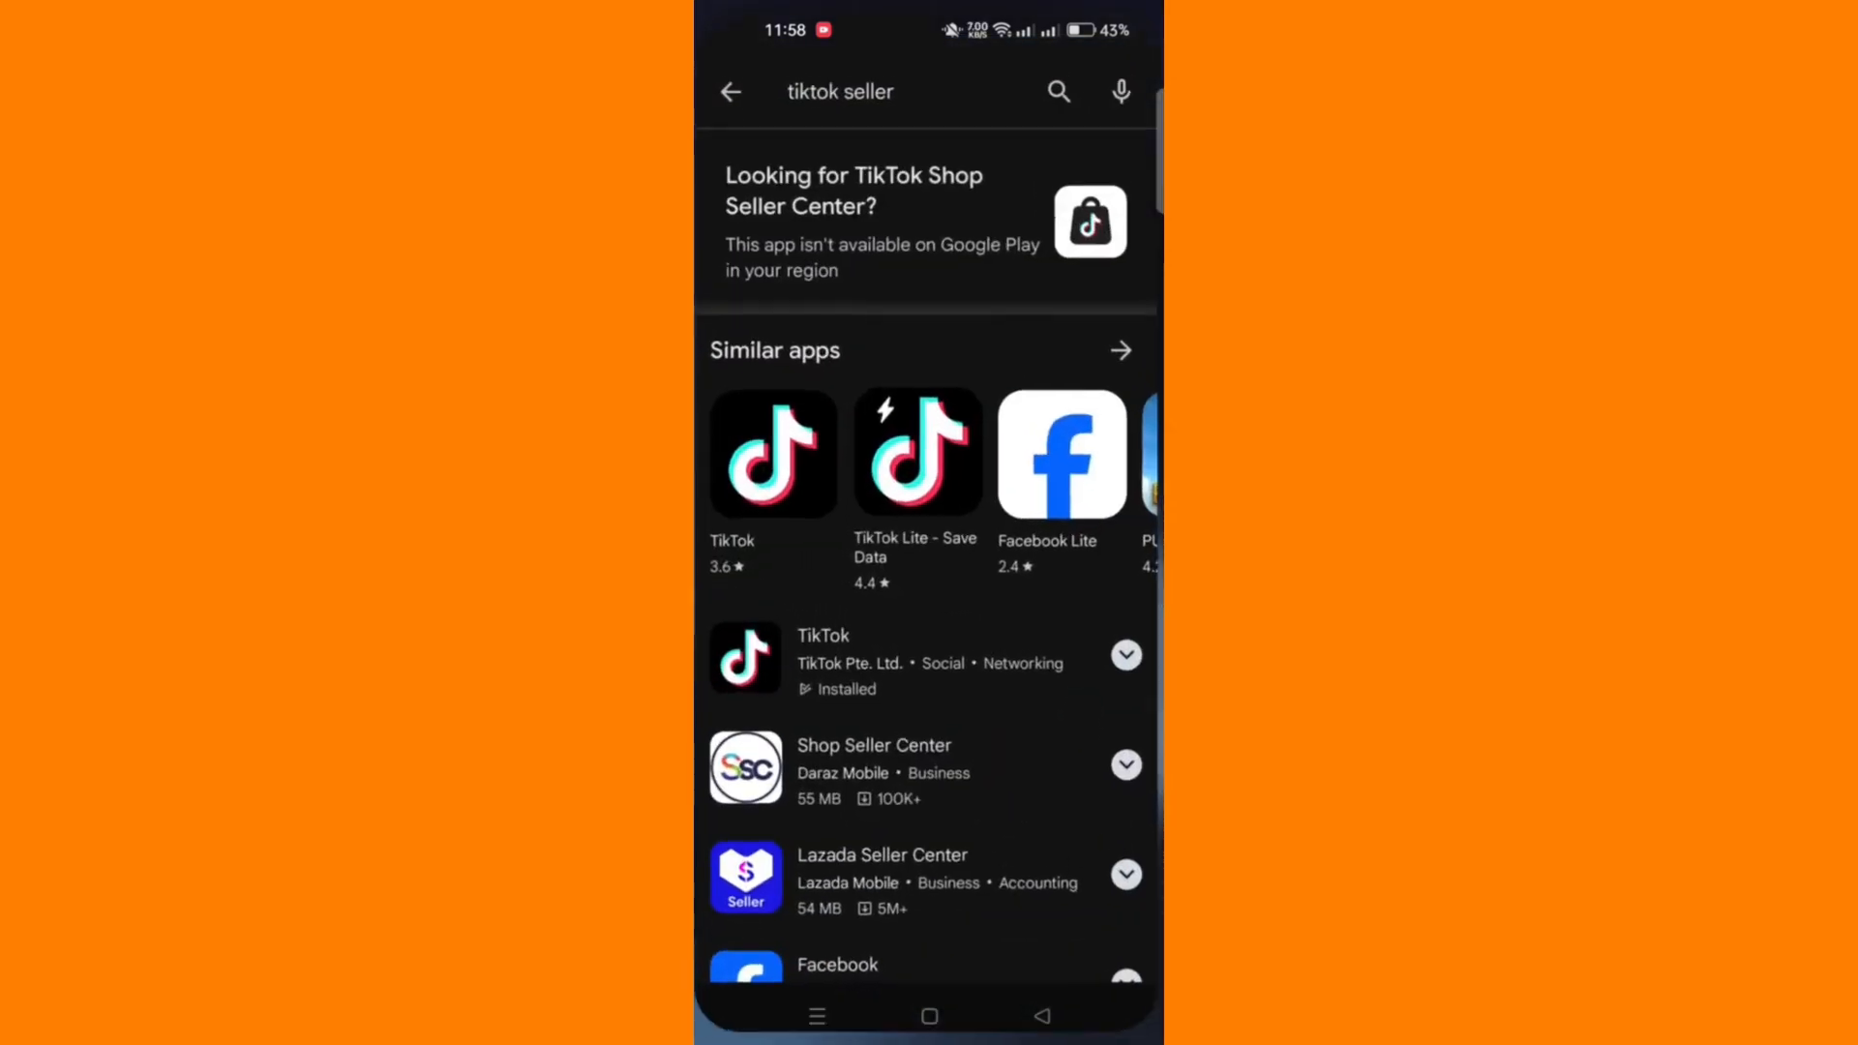
# Search Play Store for 'twir' and update X from its listing
pyautogui.click(876, 91)
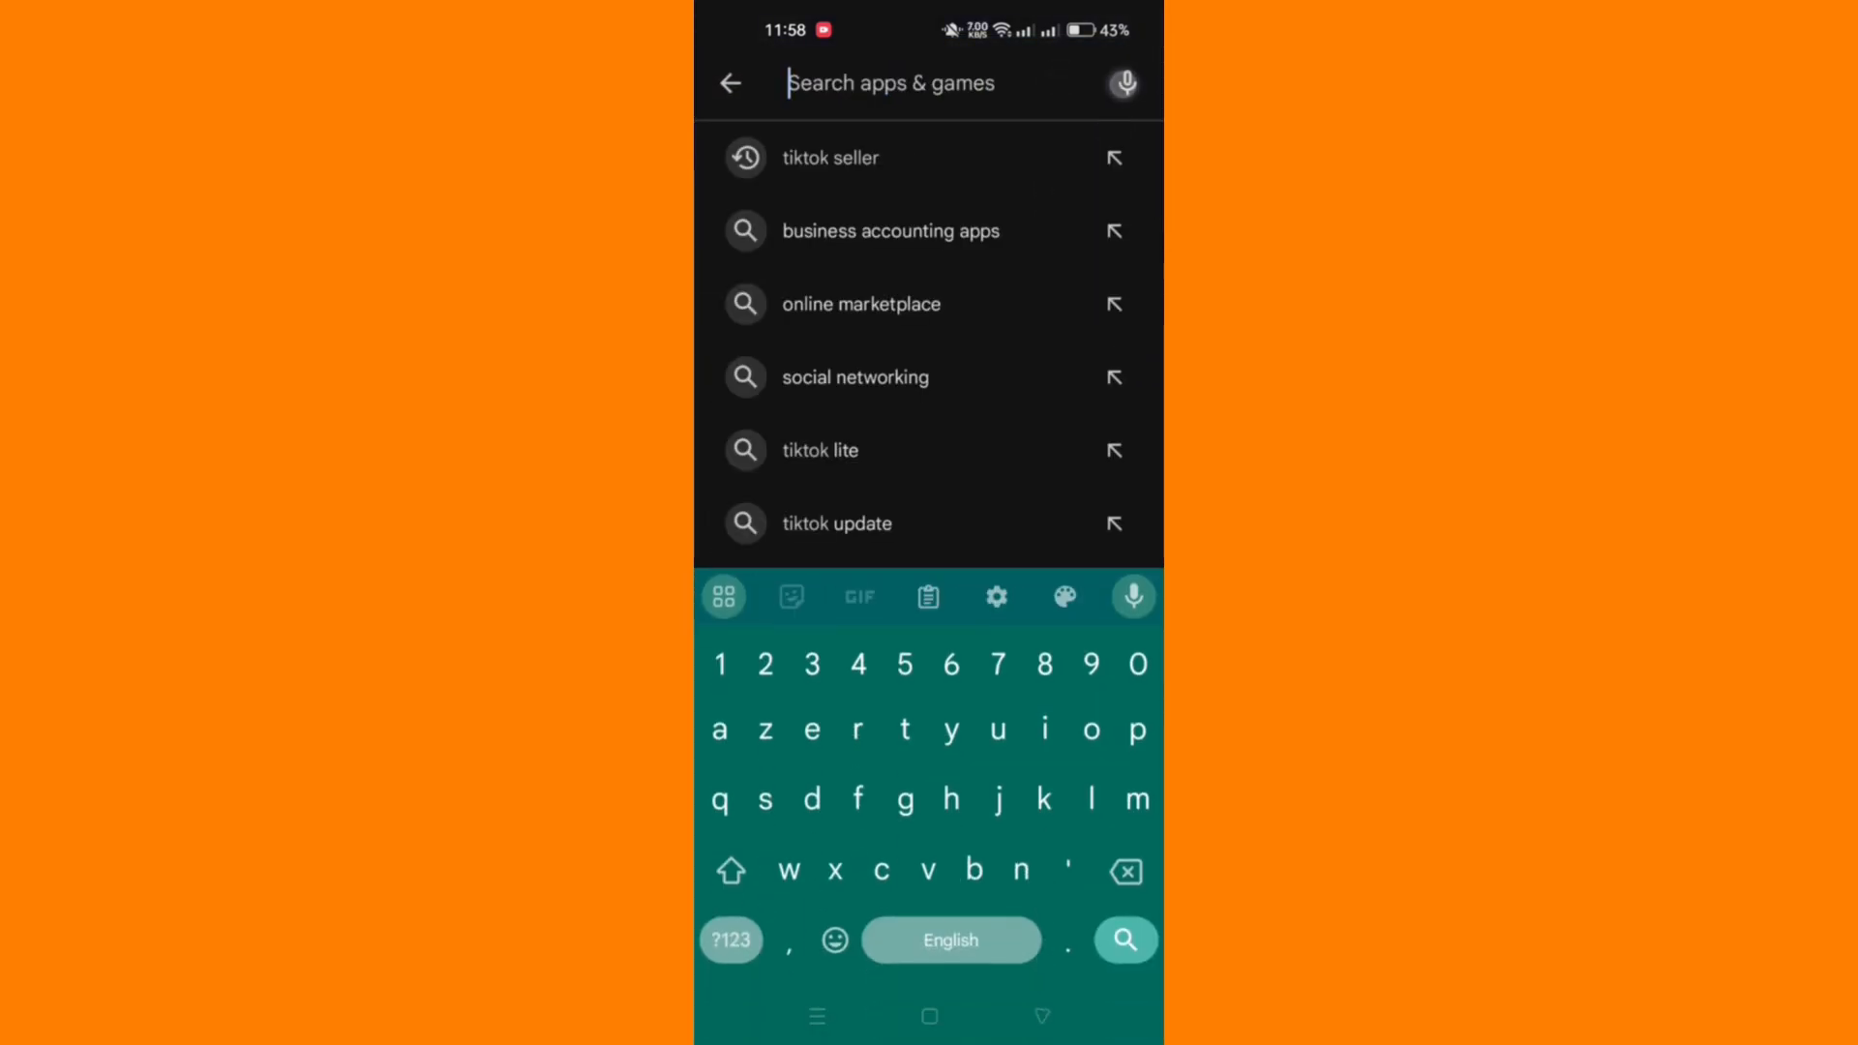
pyautogui.write('twir')
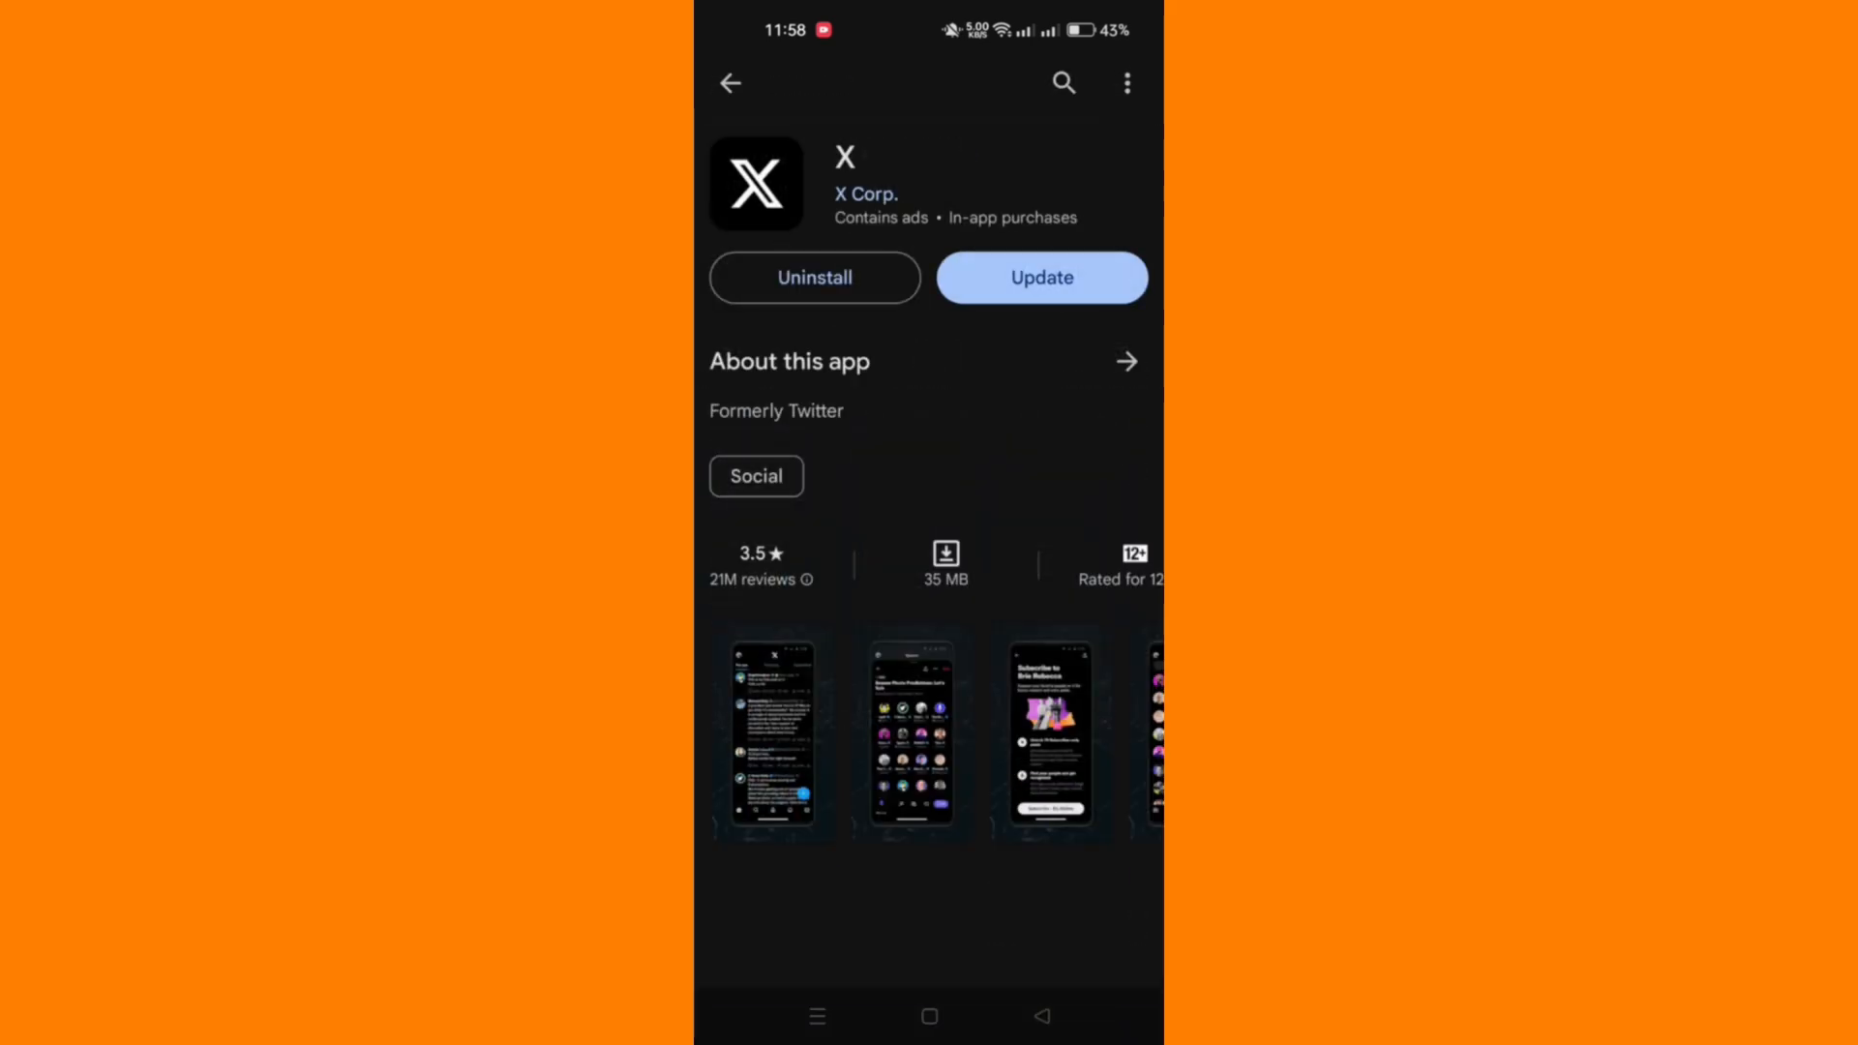
pyautogui.click(1041, 277)
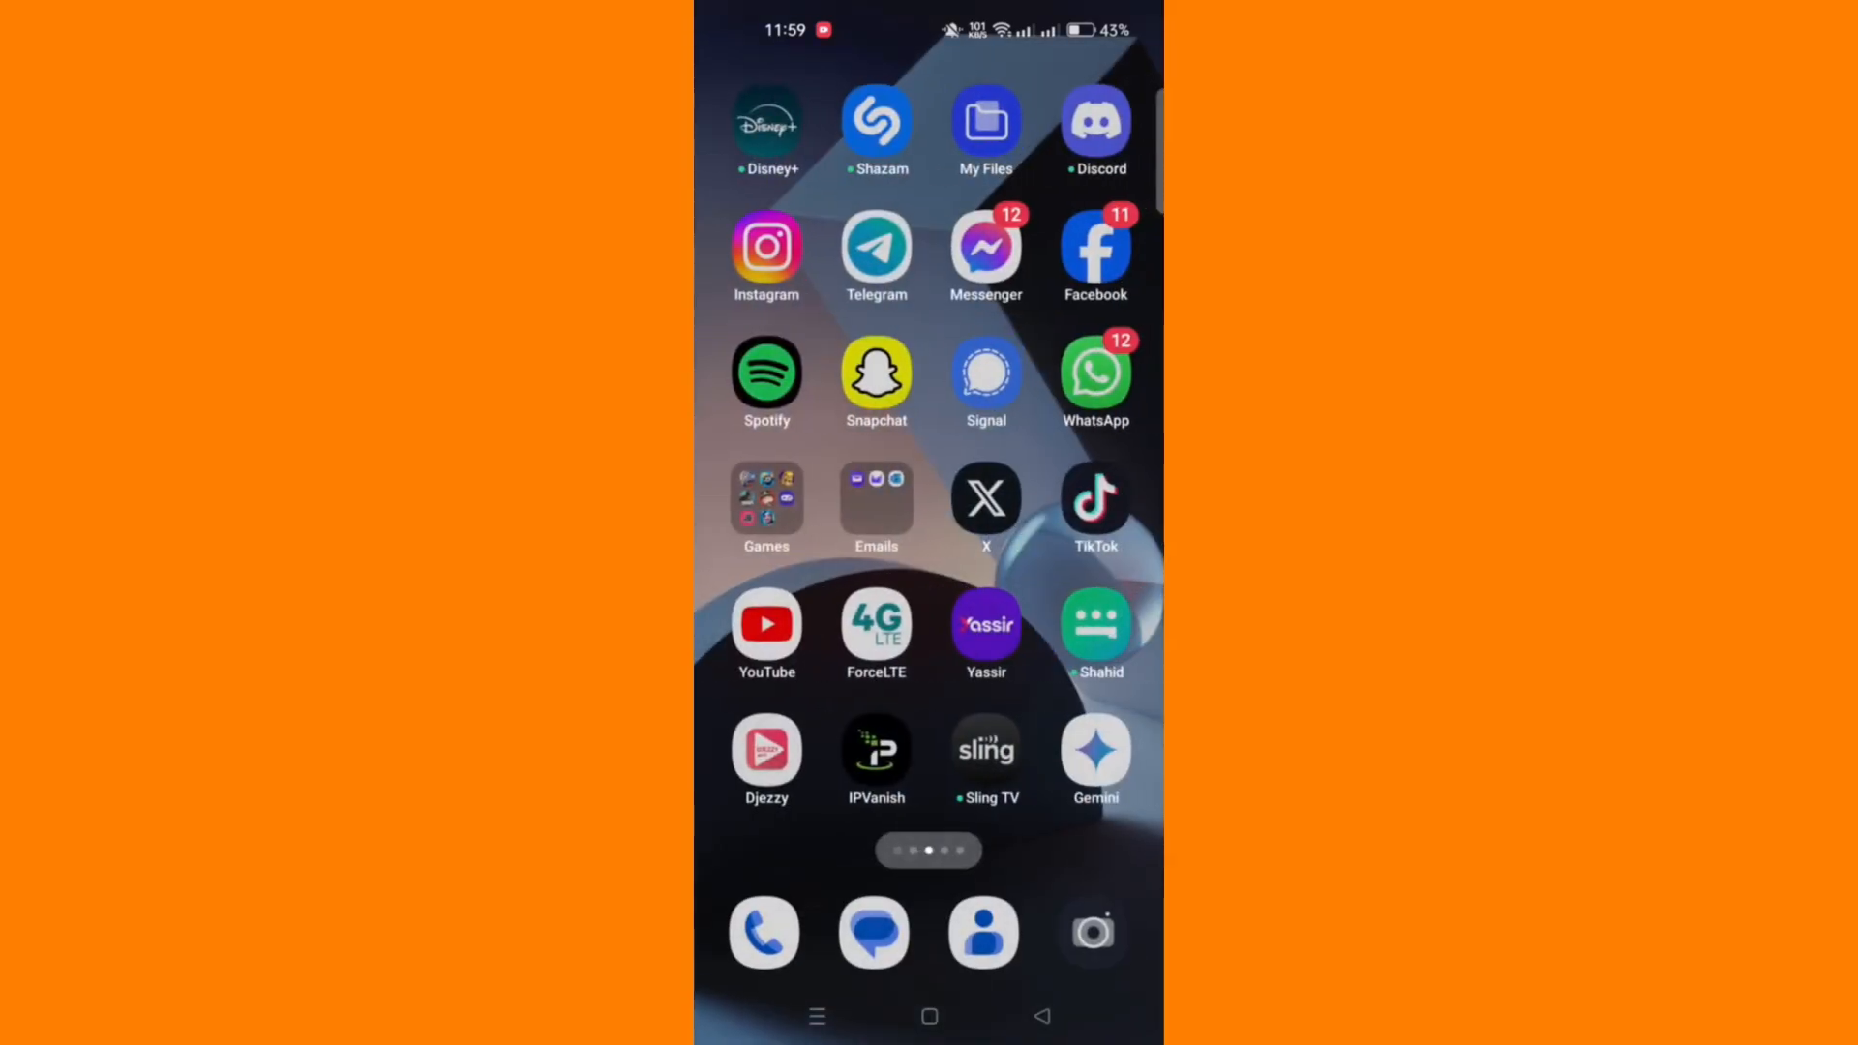
# Launch X and navigate through Settings and privacy to the Change username screen
pyautogui.click(985, 498)
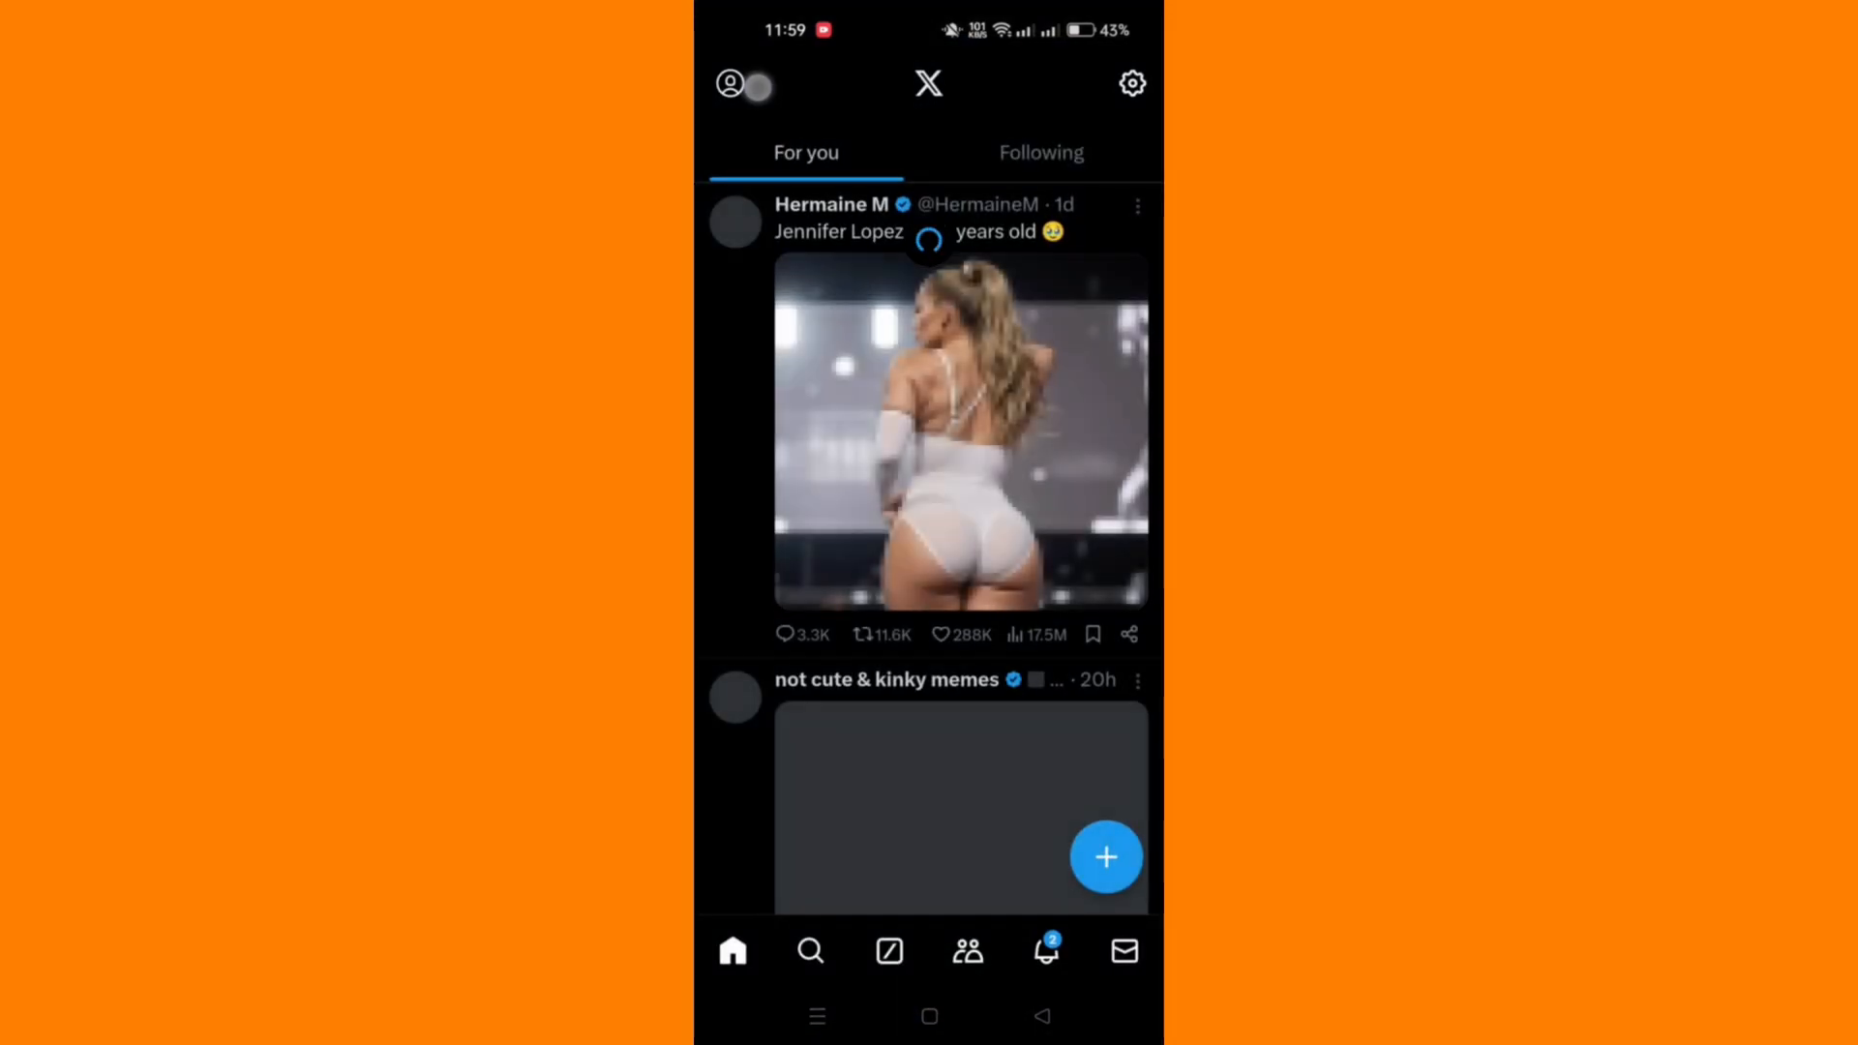
pyautogui.click(731, 83)
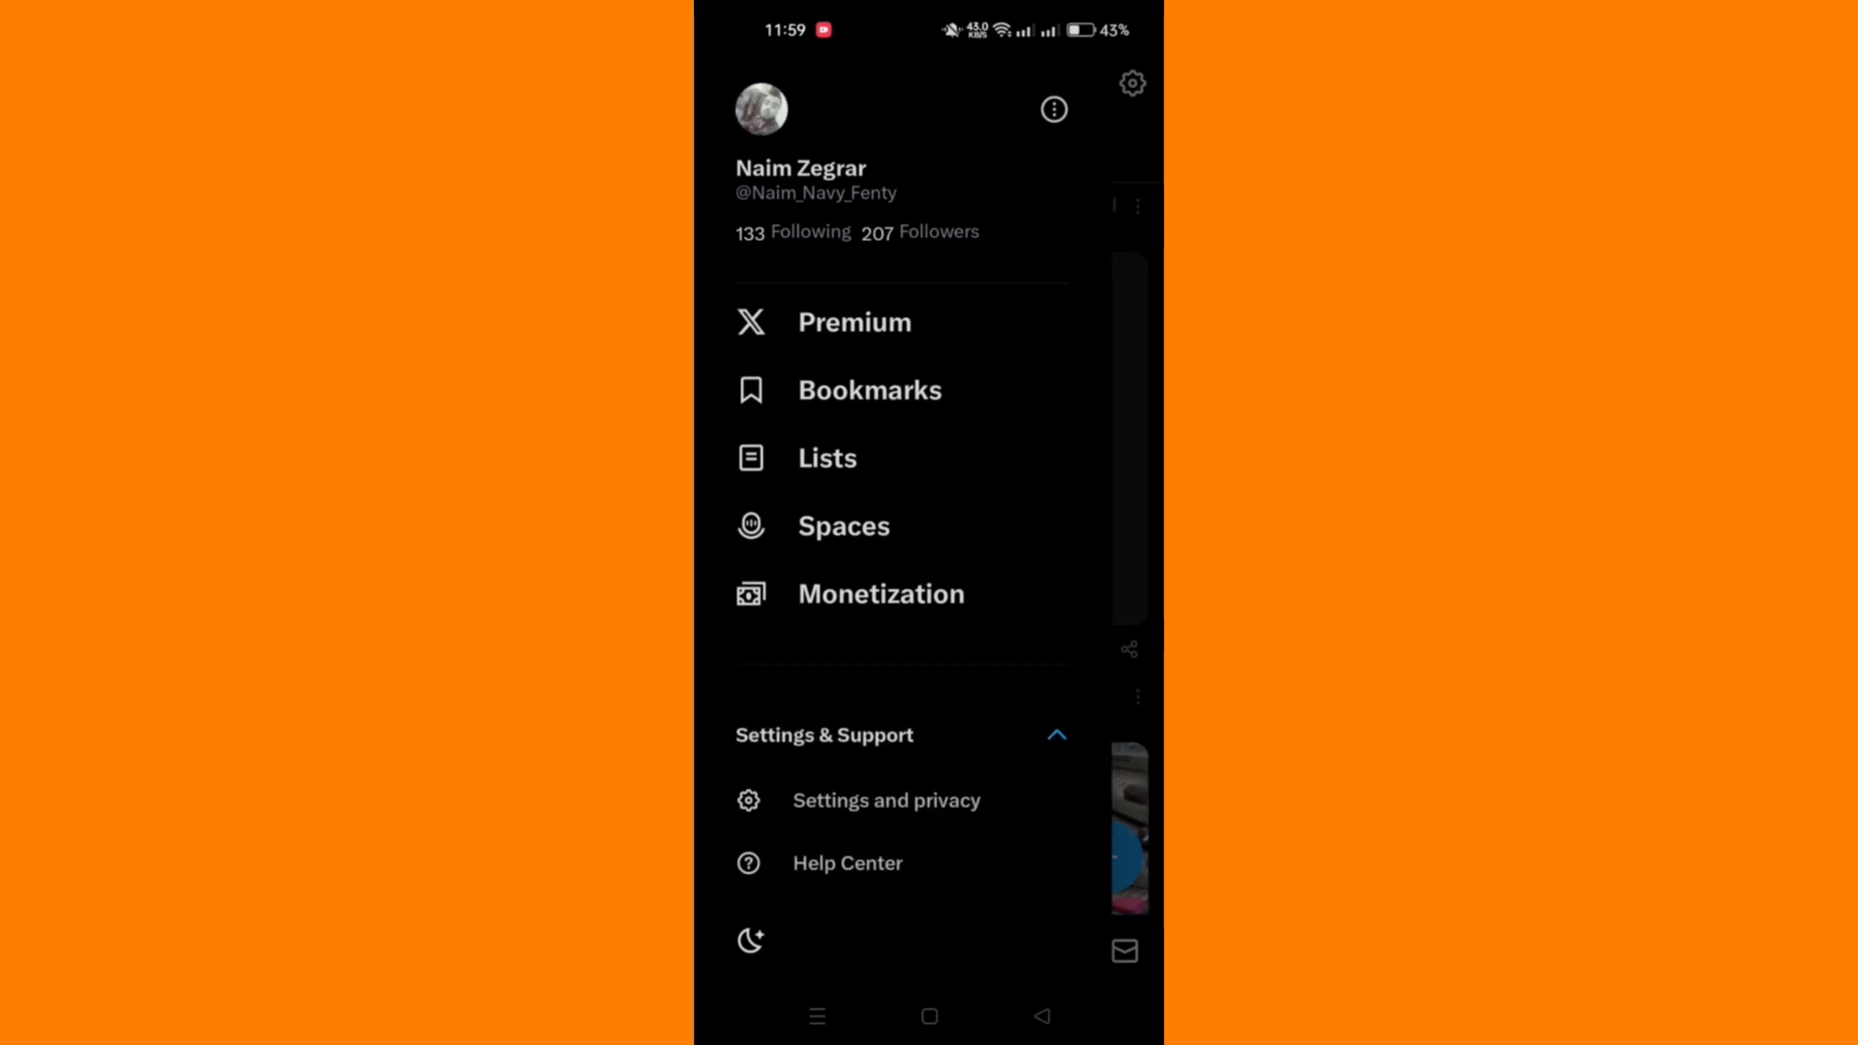
pyautogui.click(884, 800)
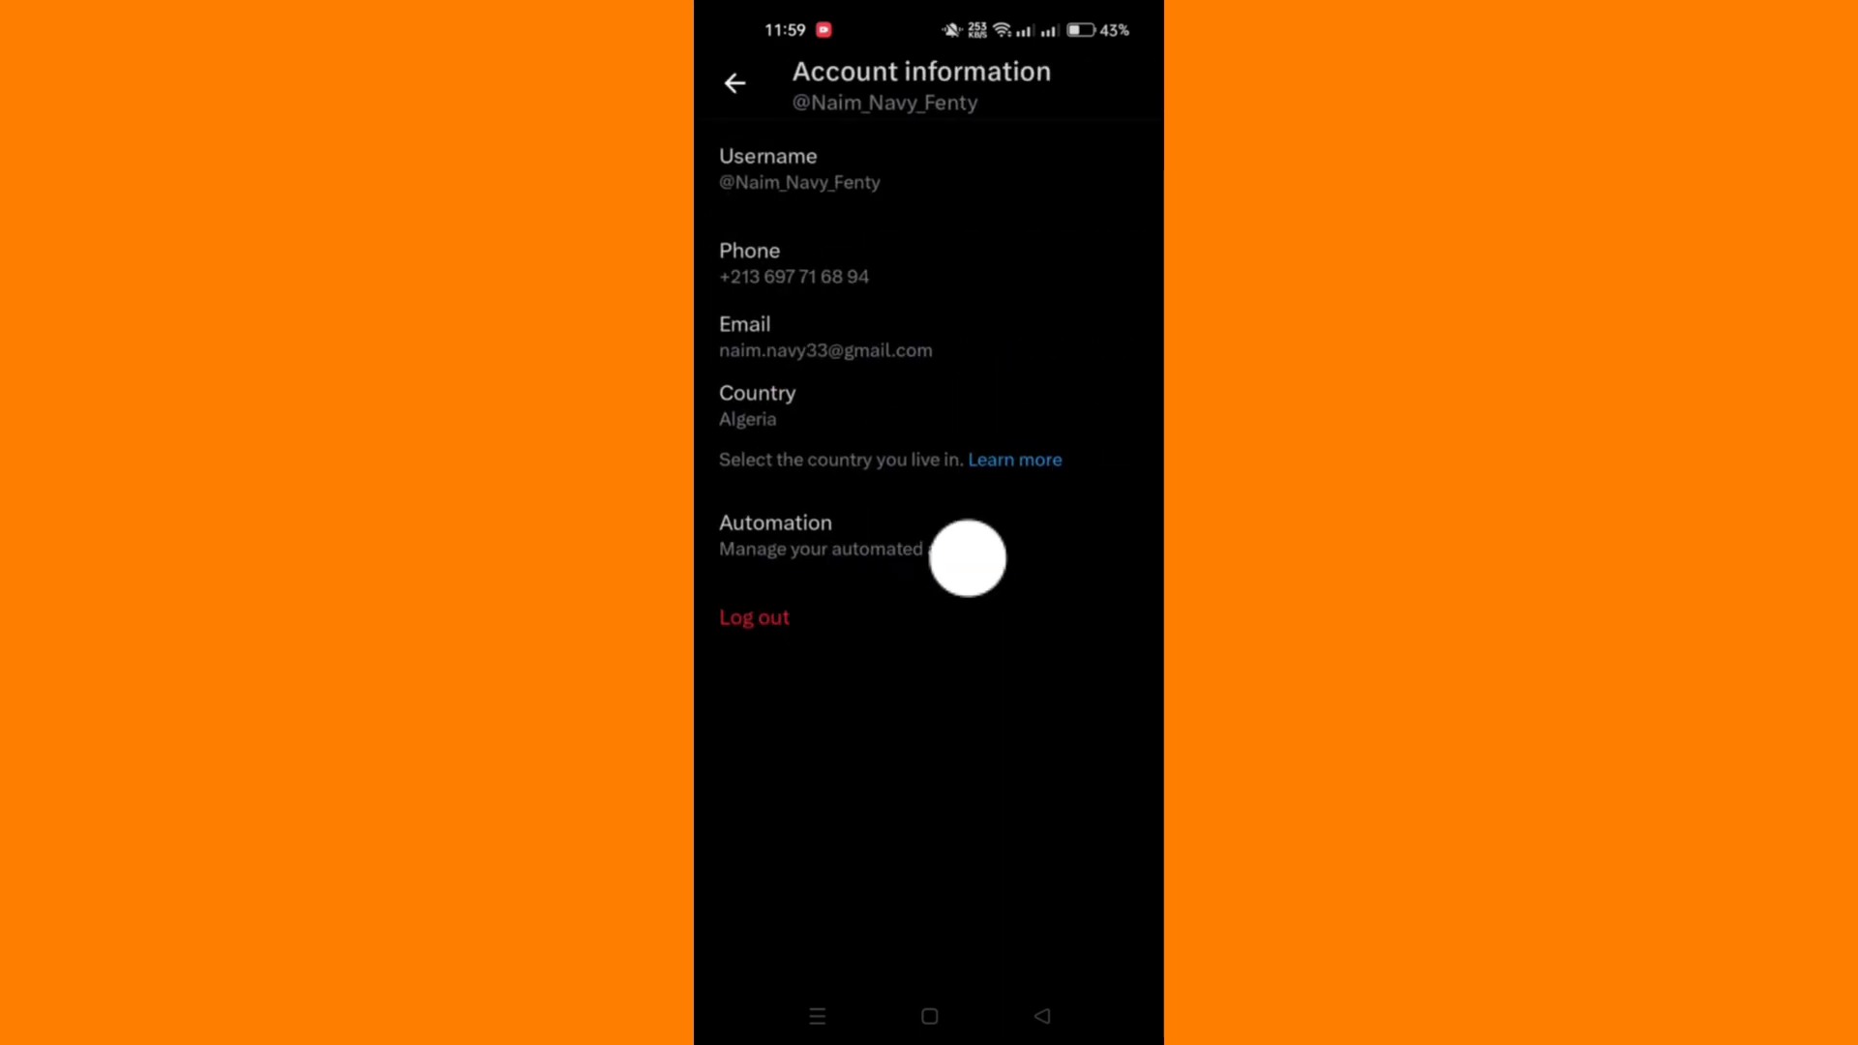
pyautogui.click(800, 170)
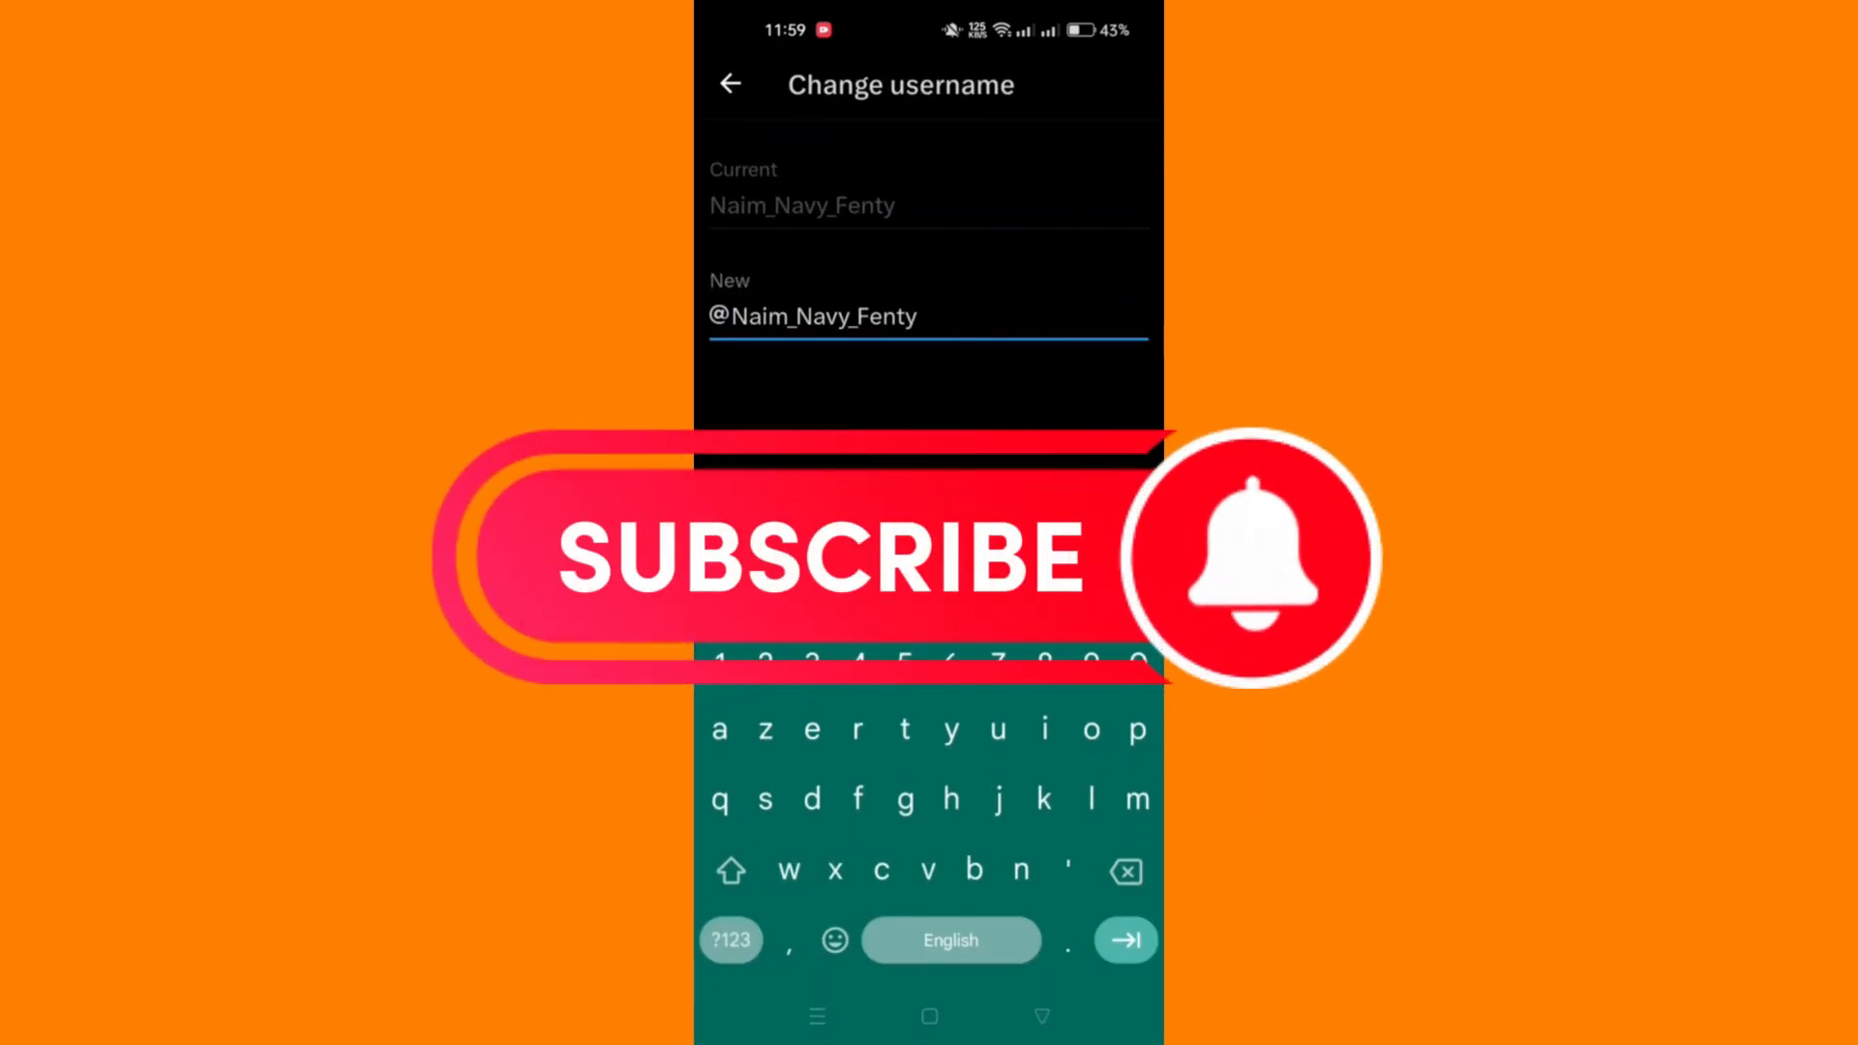